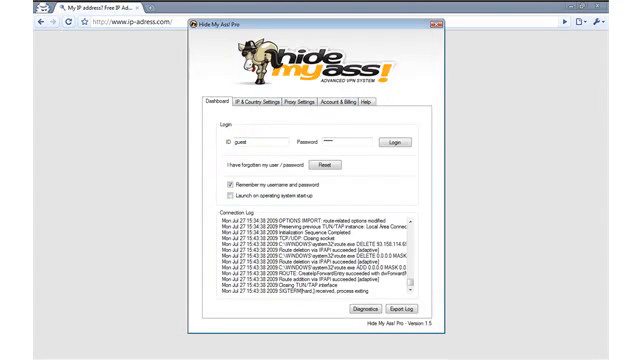
Pick Sweden as the server country in the IP & Geo Settings country list.
click(252, 104)
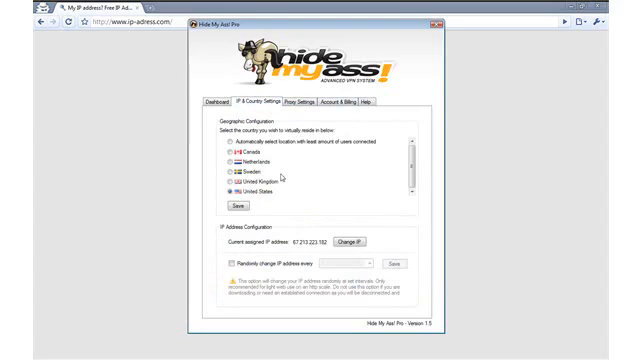
click(224, 176)
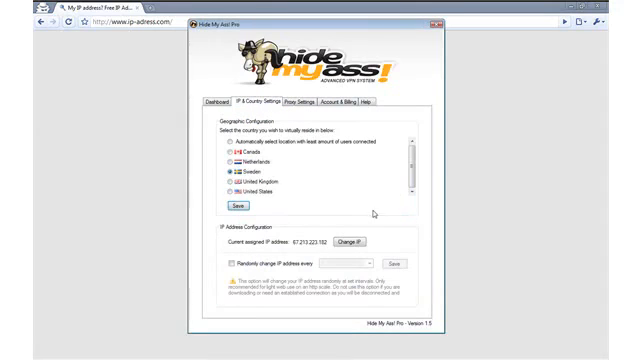